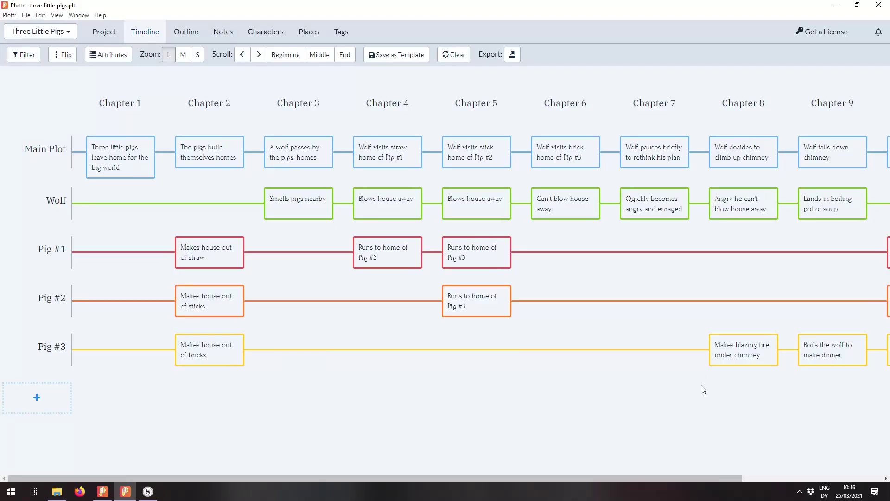
pyautogui.moveTo(252, 366)
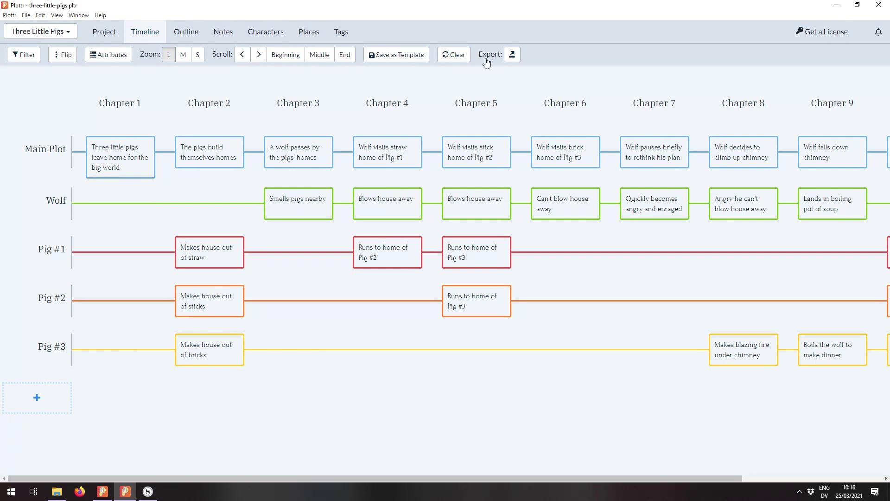
# Show the Export dropdown with MS Word, Scrivener and Advanced choices
pyautogui.click(511, 55)
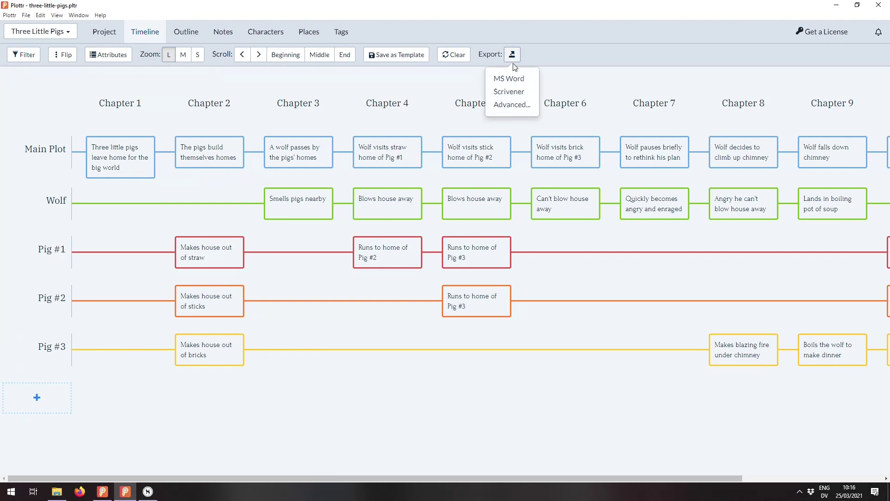
pyautogui.moveTo(510, 108)
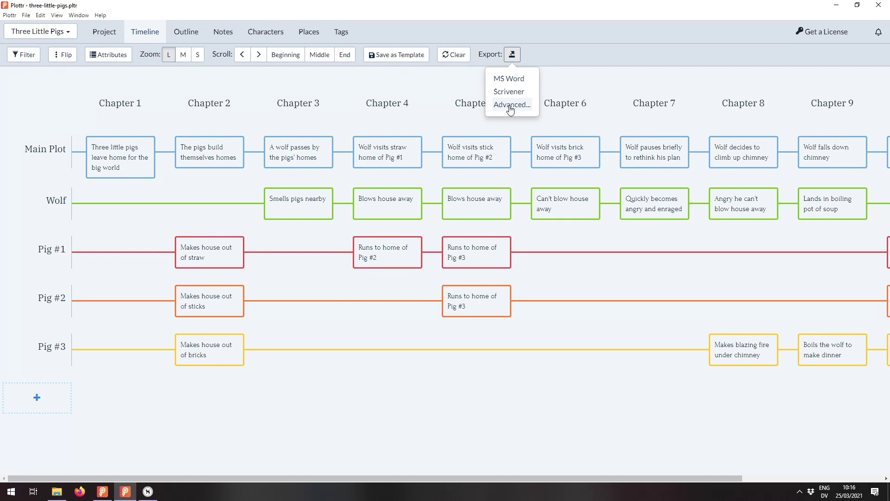
# Set the MS Word export to include the outline but leave out places, characters and notes
pyautogui.click(510, 105)
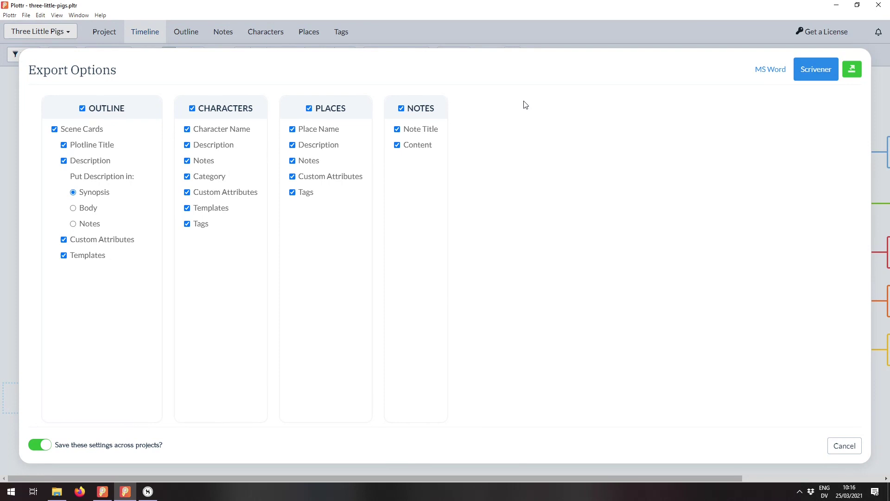
pyautogui.moveTo(520, 109)
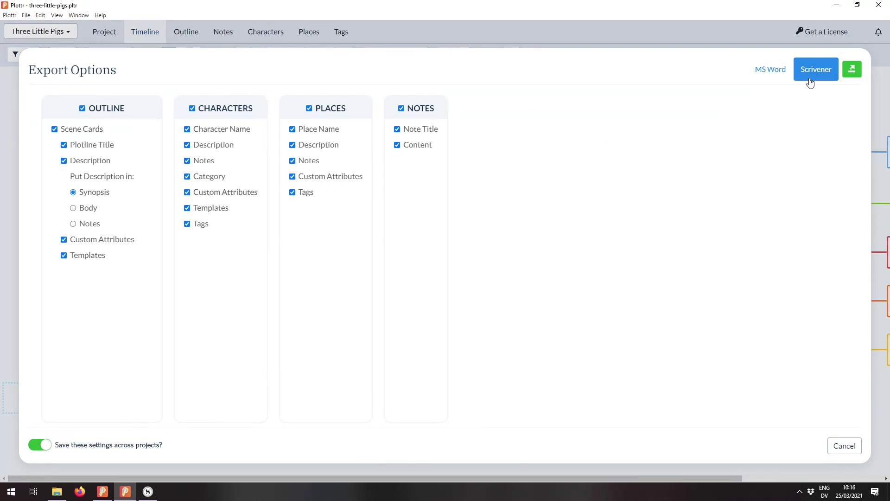
pyautogui.click(769, 69)
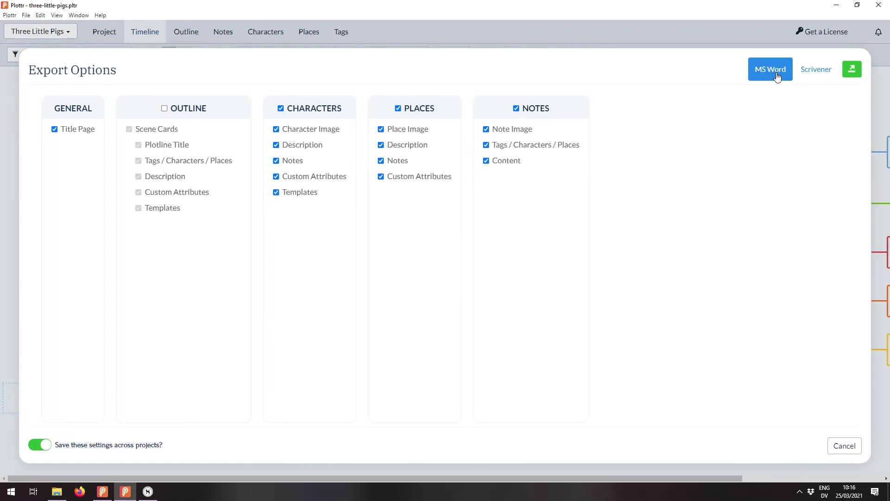
pyautogui.moveTo(373, 78)
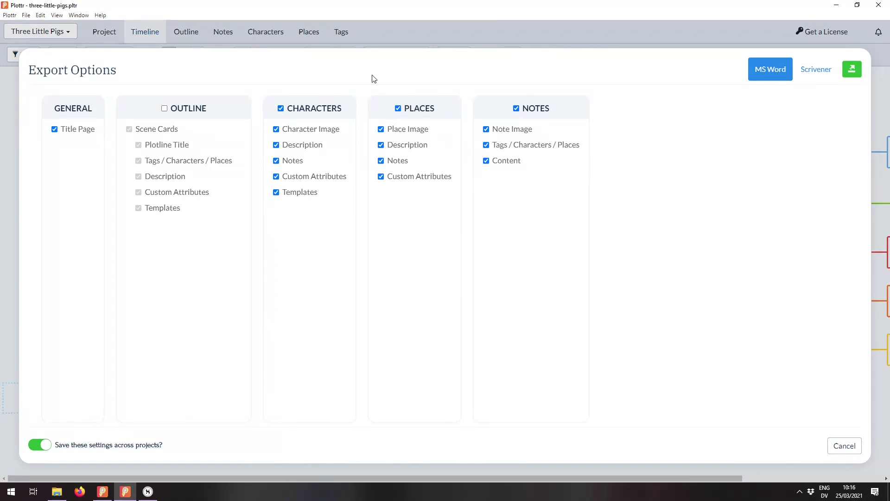
pyautogui.click(164, 108)
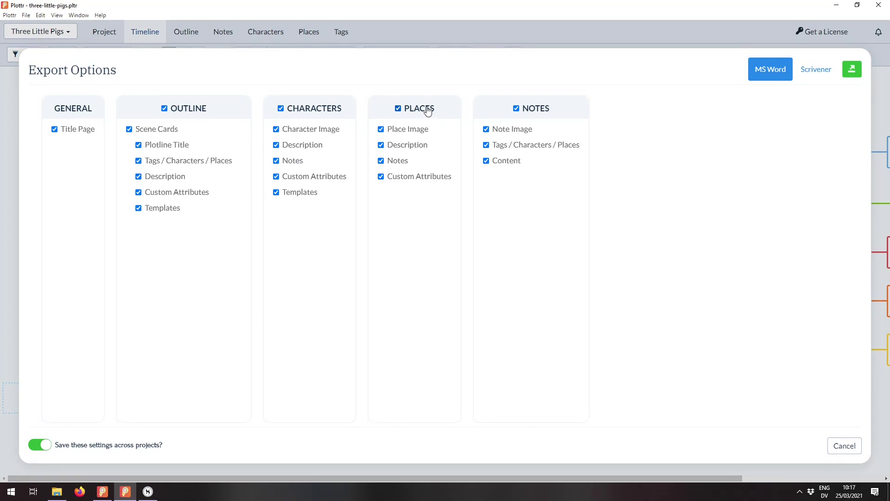
pyautogui.click(397, 107)
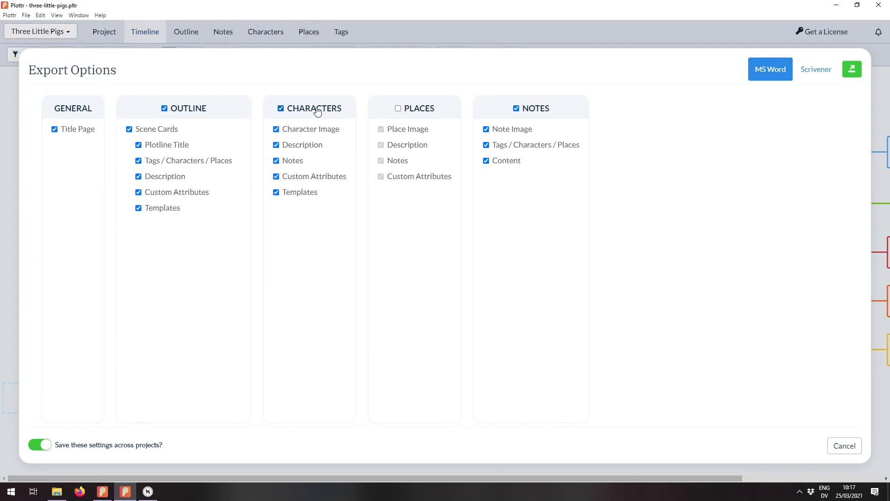
pyautogui.click(281, 108)
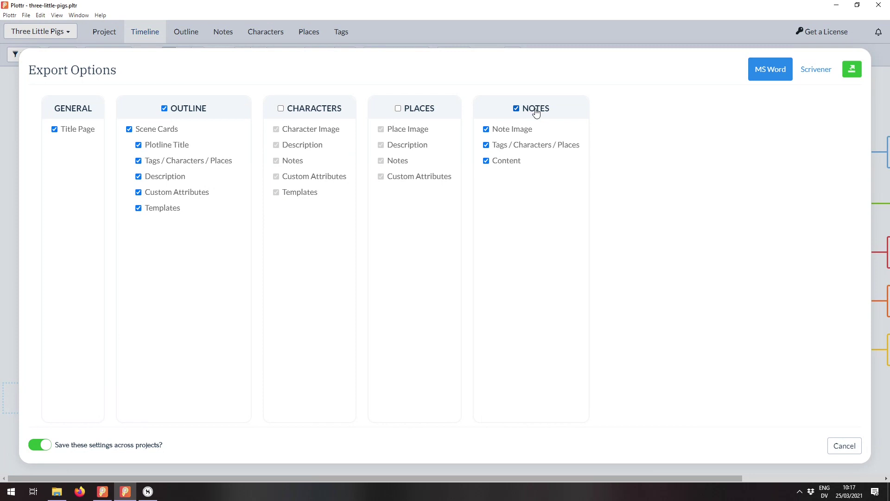
pyautogui.click(515, 108)
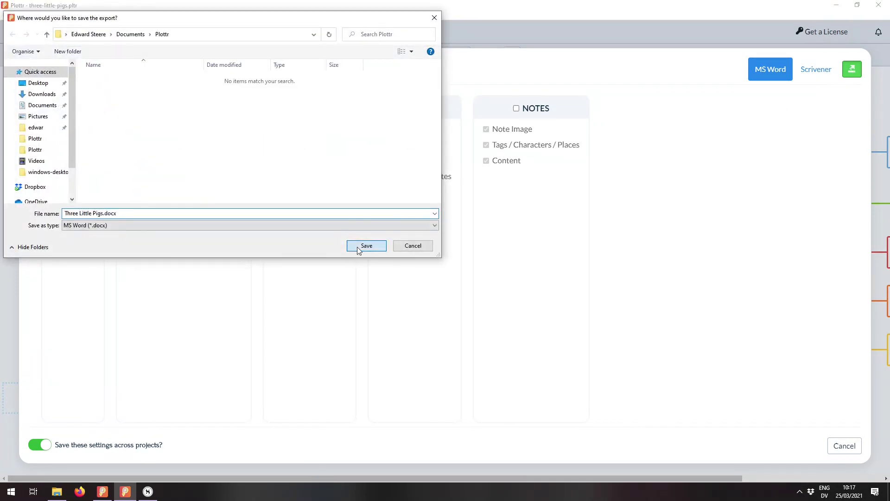
# Save the export as Three Little Pigs.docx and open it from Explorer
pyautogui.click(367, 244)
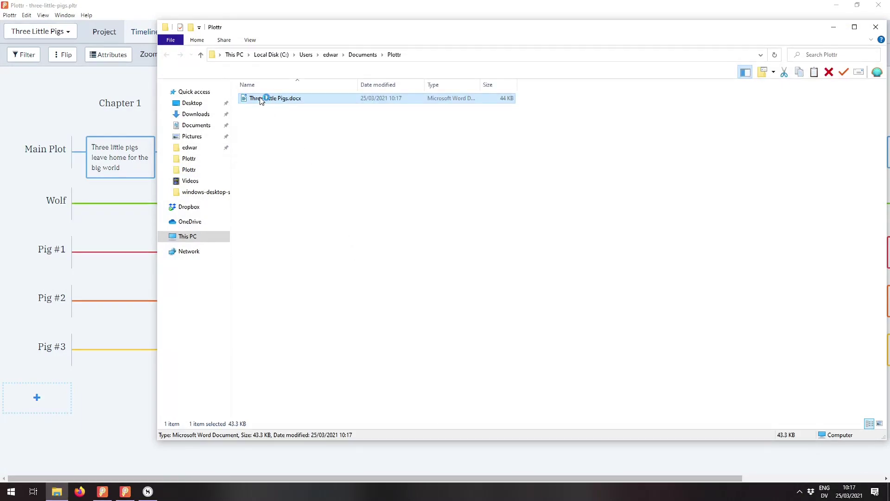
pyautogui.doubleClick(276, 97)
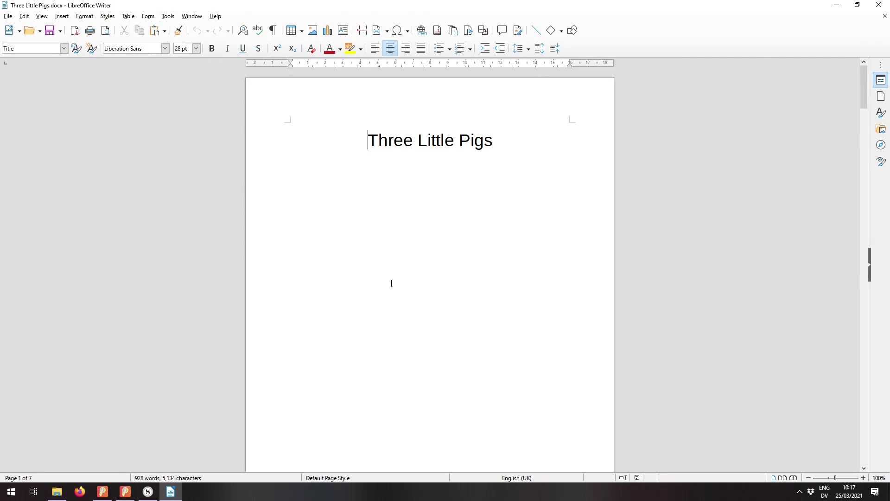
# Scroll through the exported chapters and scene cards in Writer
pyautogui.scroll(-3)
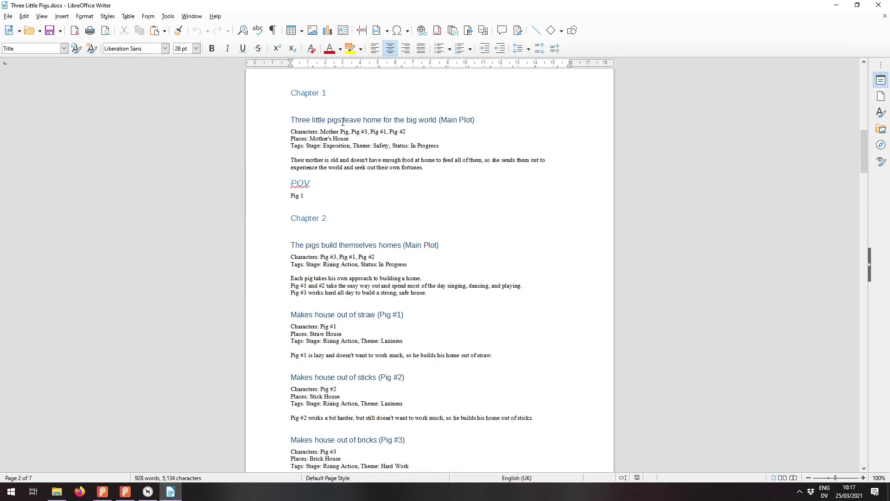
pyautogui.moveTo(475, 130)
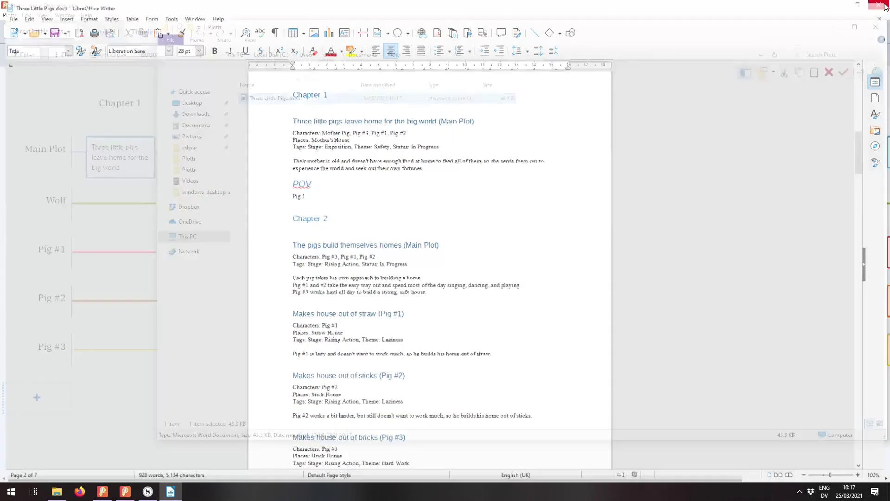
# Reopen the advanced Word export and include notes, with the outline left out
pyautogui.click(510, 54)
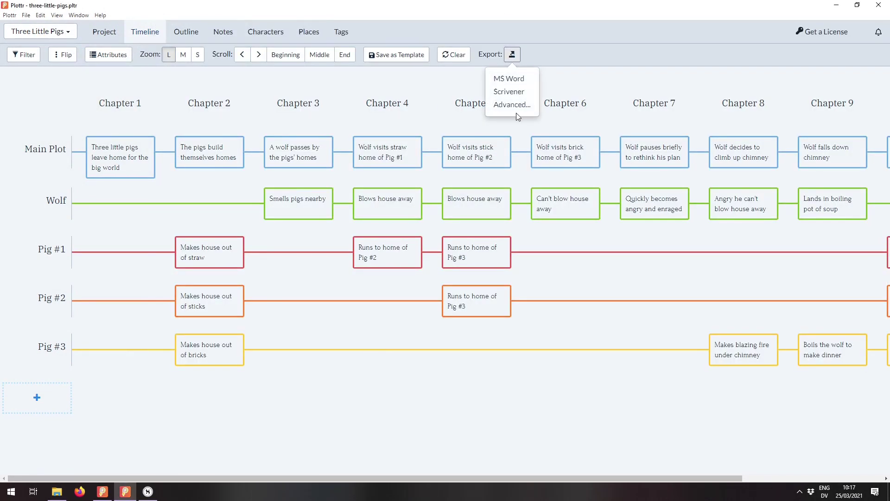
pyautogui.click(510, 104)
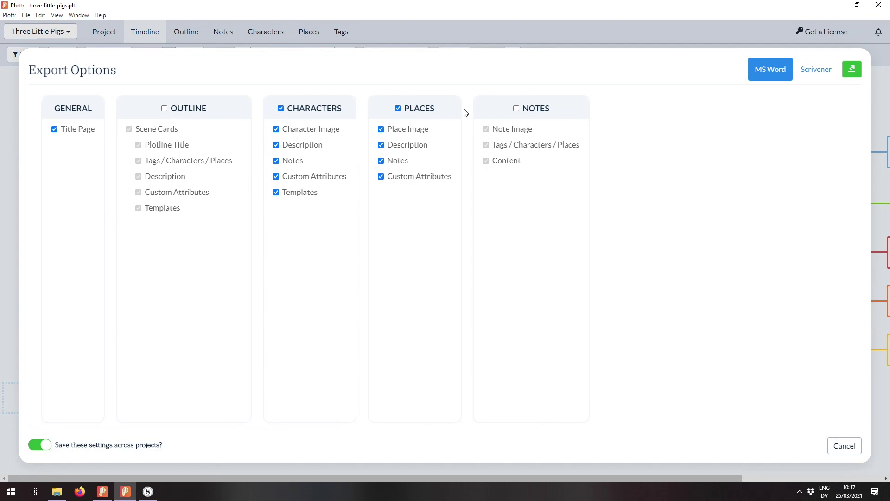
pyautogui.click(517, 109)
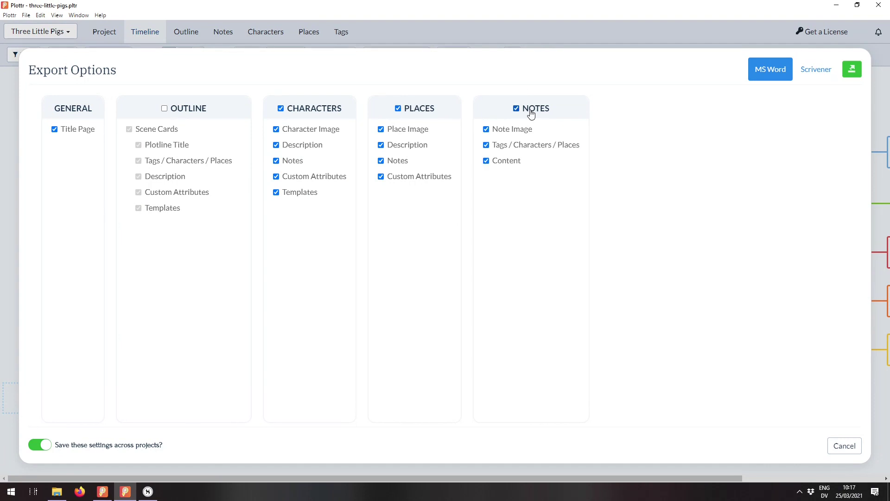
pyautogui.moveTo(749, 96)
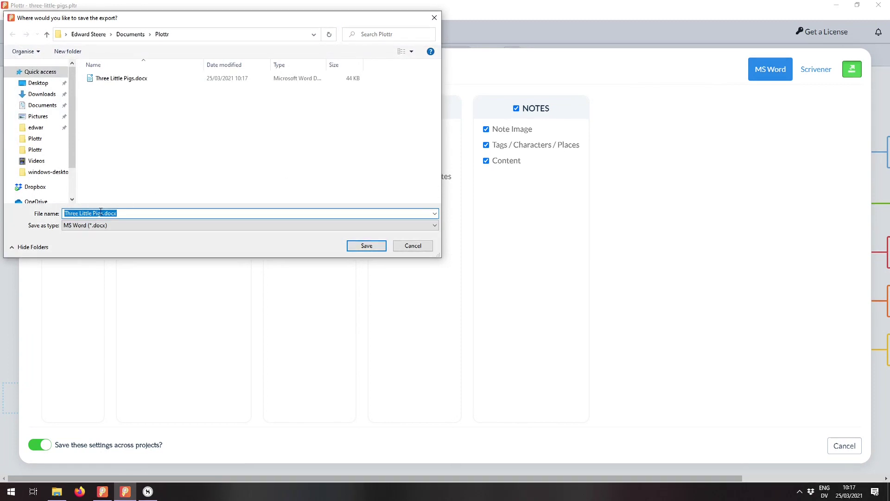
# Save as Three Little Pigs-without-outline.docx and open the new document
pyautogui.click(168, 214)
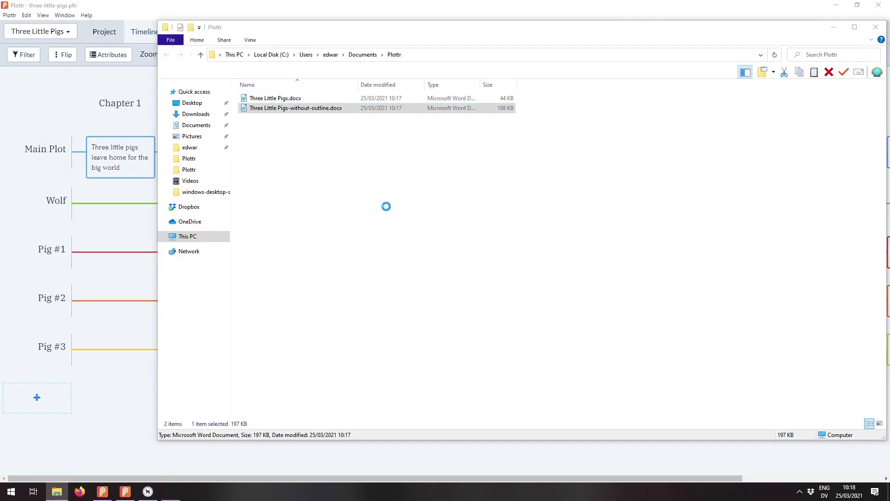
pyautogui.doubleClick(295, 107)
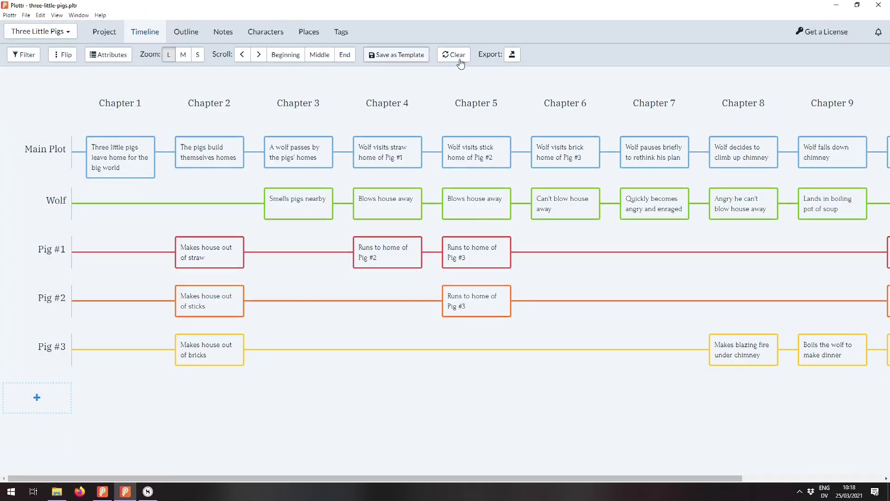
# Switch to the Scrivener export and keep character notes and custom attributes included
pyautogui.click(511, 54)
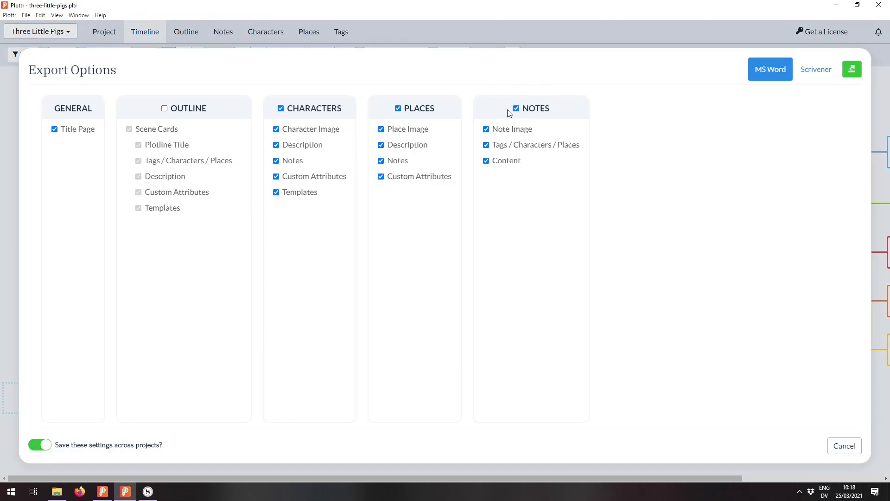
pyautogui.moveTo(816, 68)
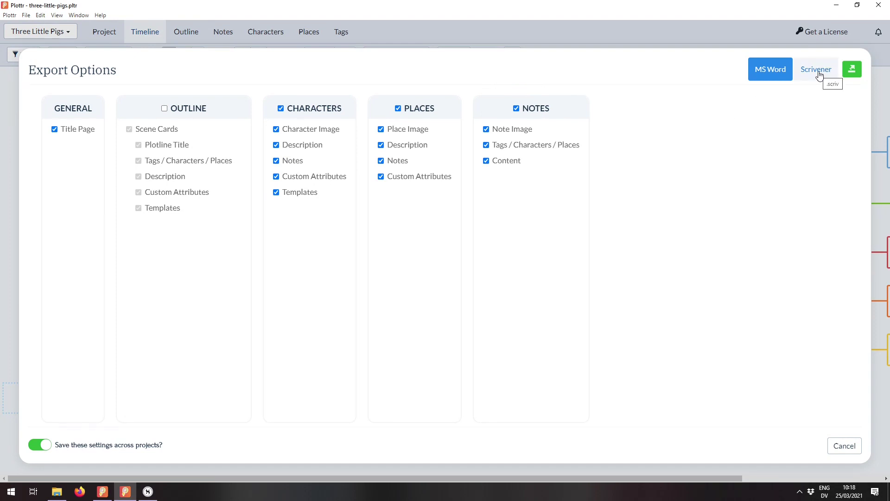
pyautogui.click(816, 68)
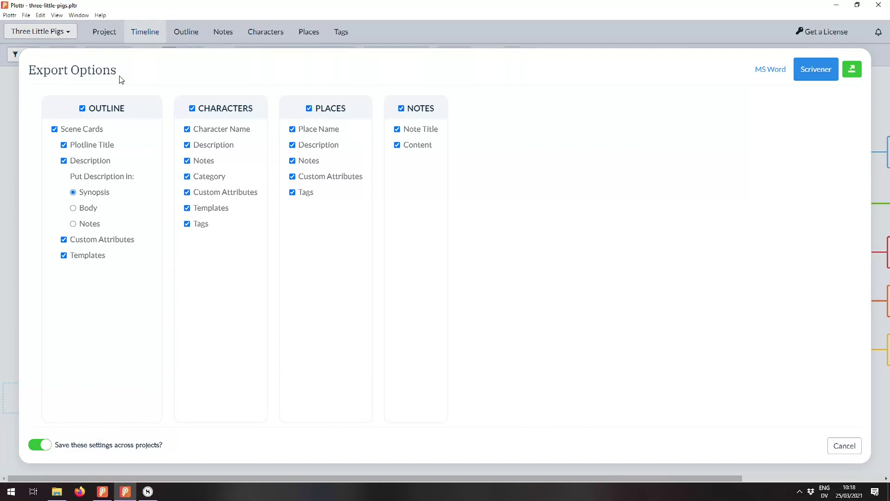
pyautogui.moveTo(75, 97)
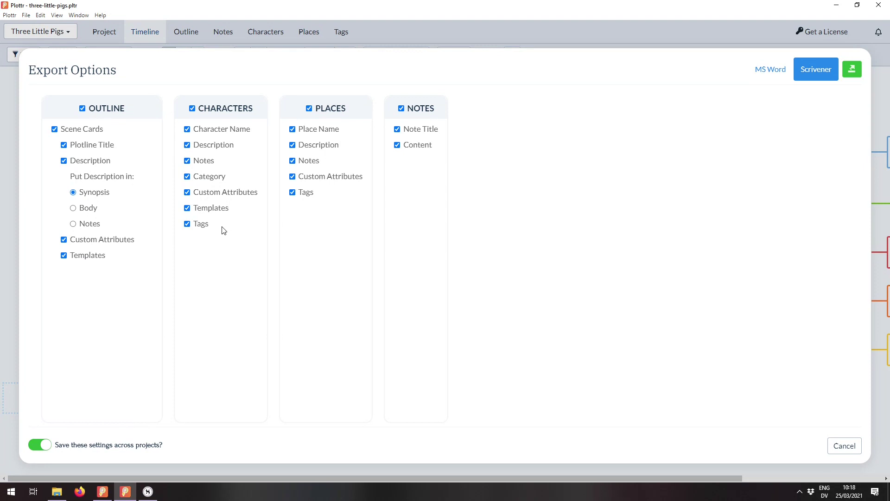
pyautogui.click(186, 160)
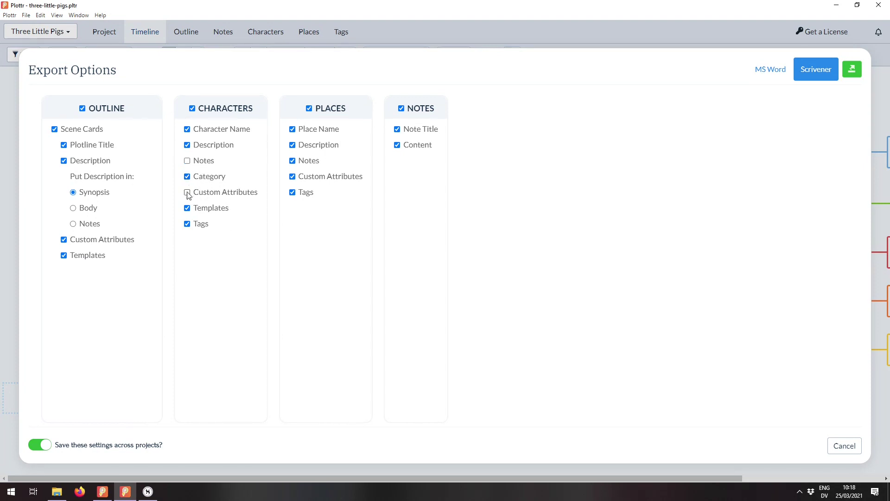
pyautogui.click(186, 192)
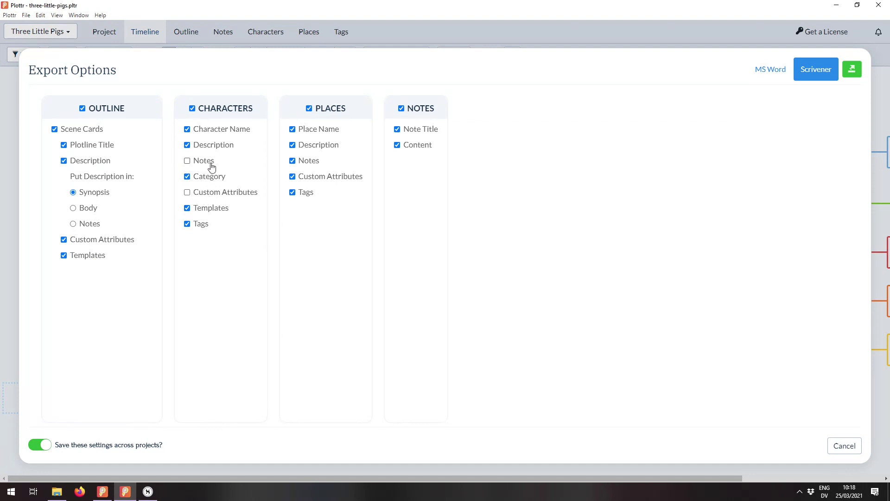
pyautogui.click(187, 161)
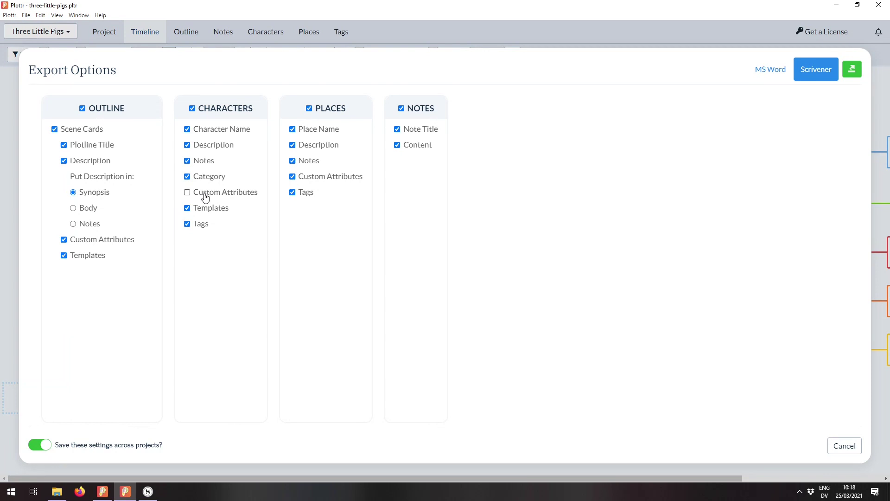
pyautogui.click(187, 192)
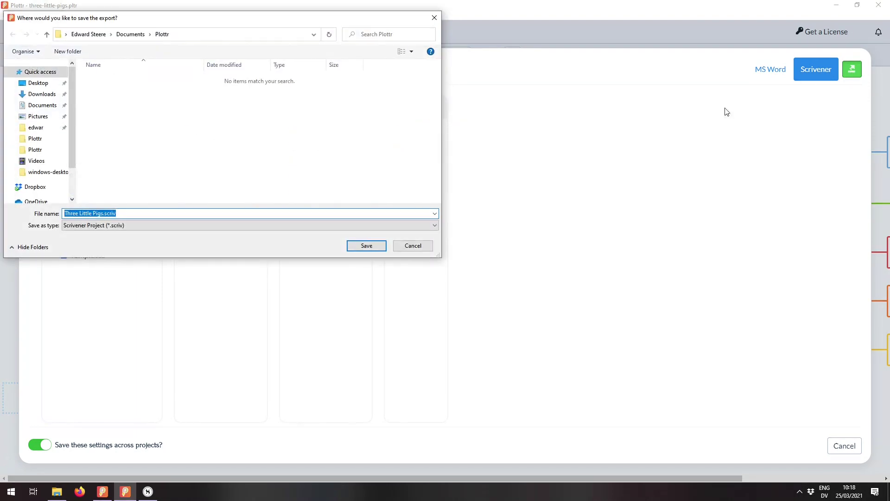
pyautogui.moveTo(366, 246)
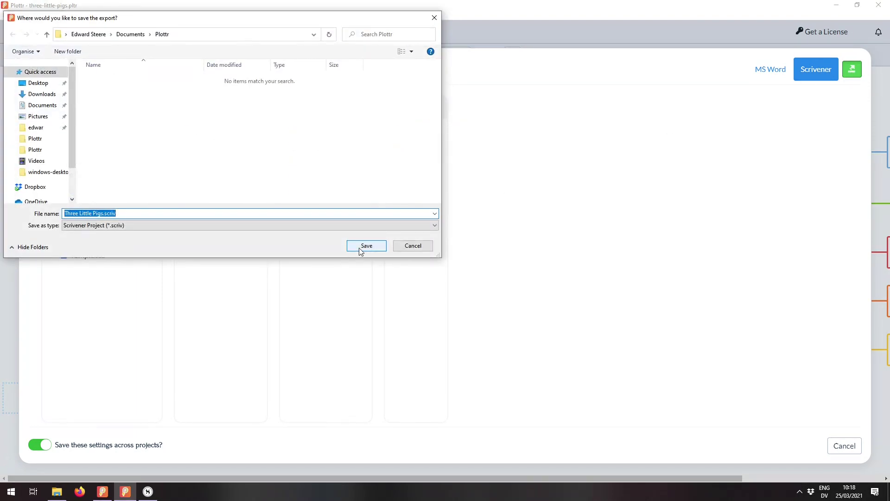
# Save Three Little Pigs as a Scrivener project in the Plottr folder
pyautogui.click(367, 245)
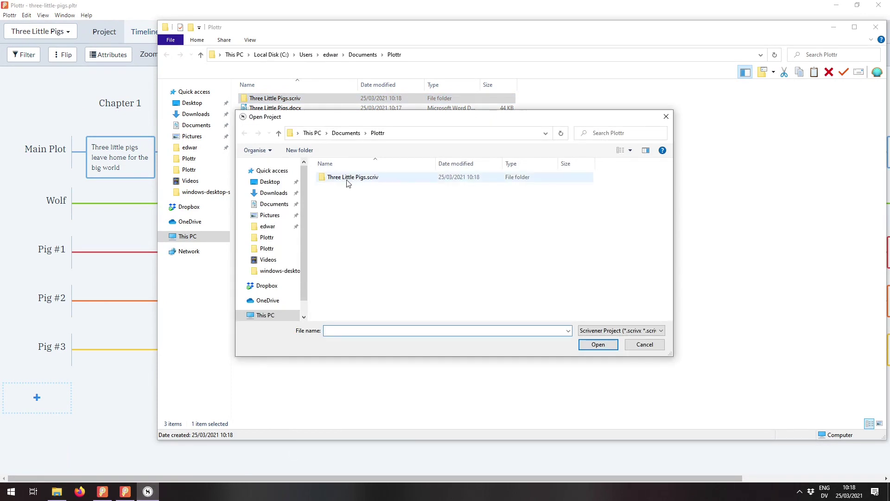
# Open Three Little Pigs.scrivx in Scrivener, accept the format update and maximise it
pyautogui.doubleClick(352, 176)
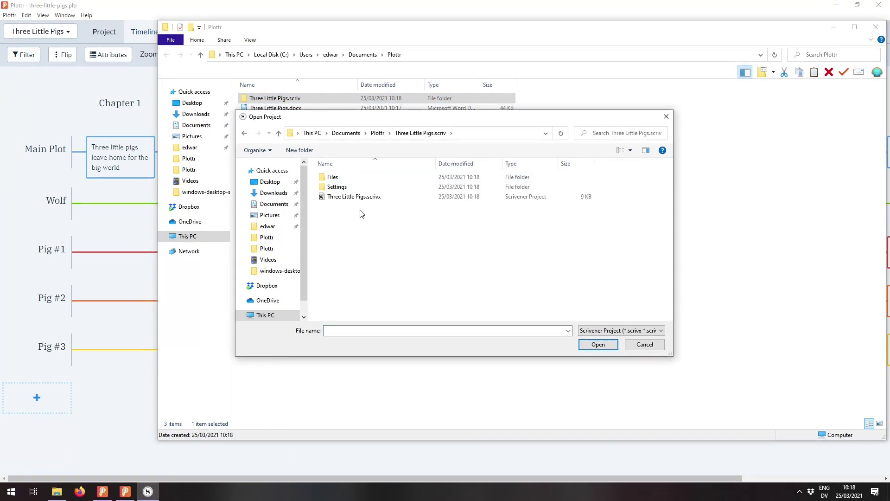
pyautogui.click(597, 344)
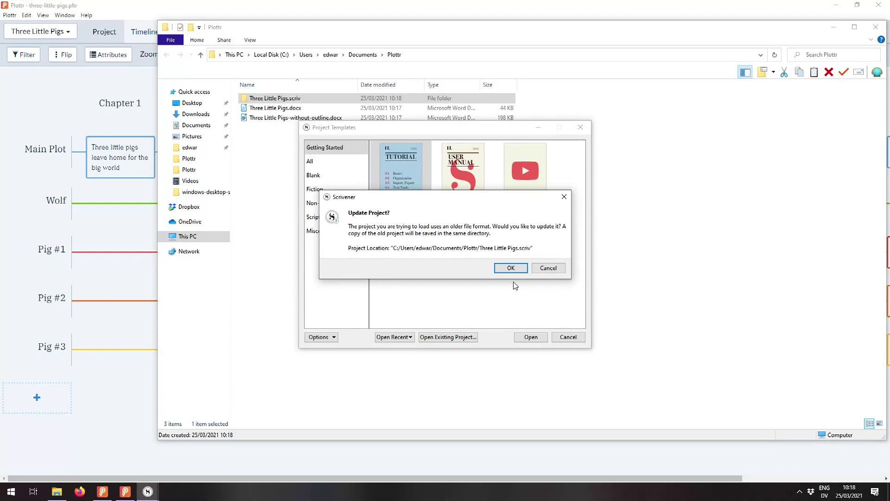
pyautogui.click(510, 267)
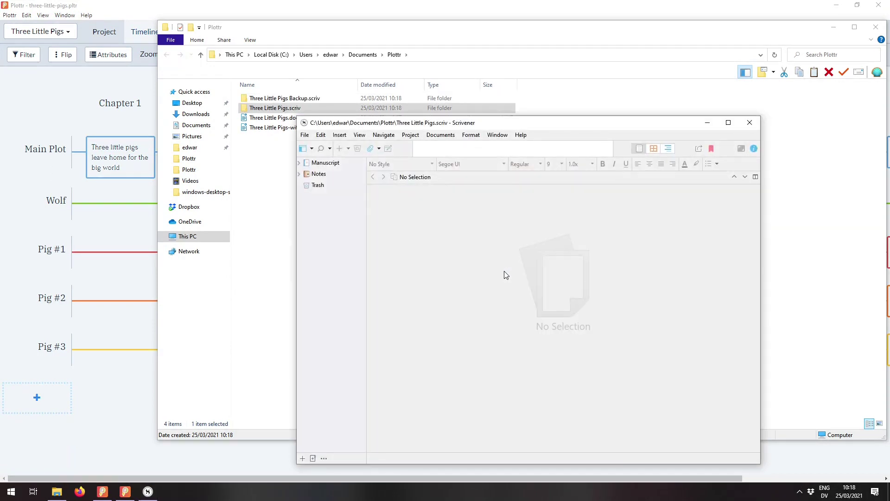
pyautogui.click(729, 123)
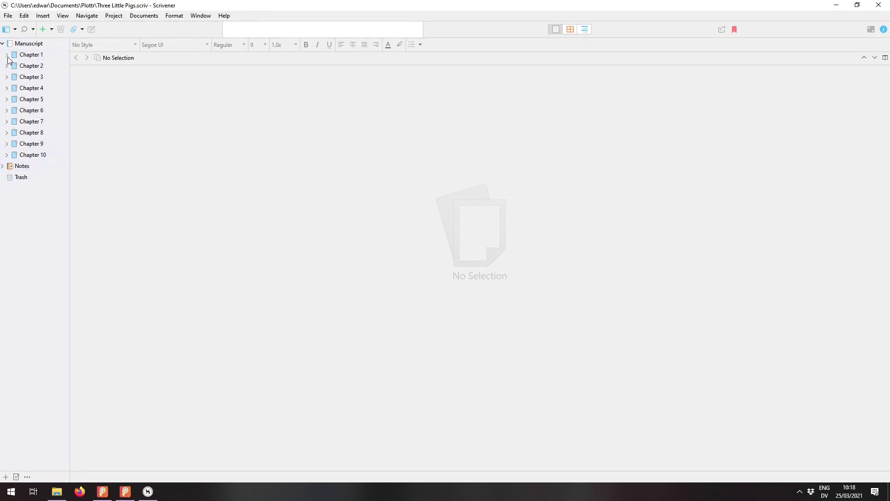
# View the Chapter 1 scene with the Inspector synopsis, then Chapter 2's scene cards
pyautogui.click(6, 55)
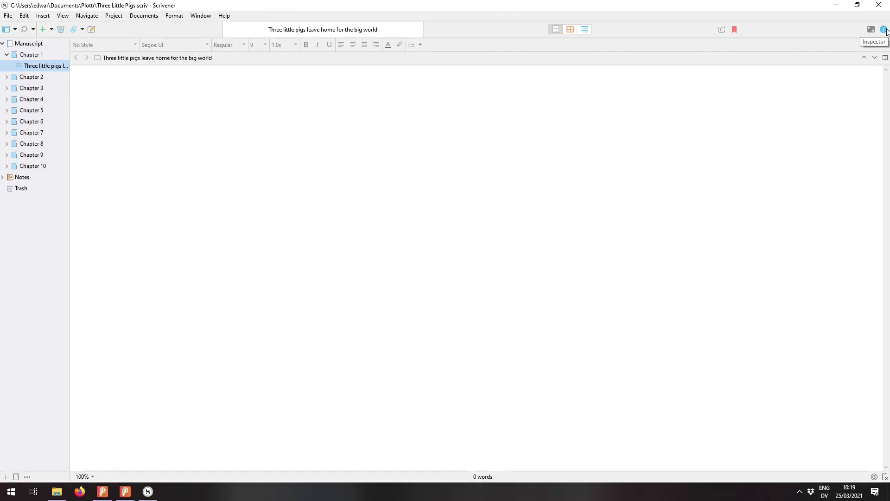
pyautogui.click(883, 29)
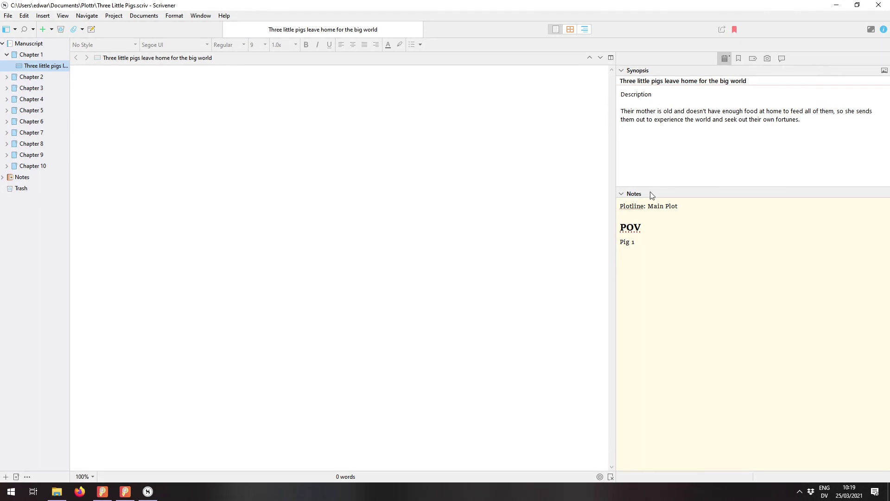
pyautogui.moveTo(600, 249)
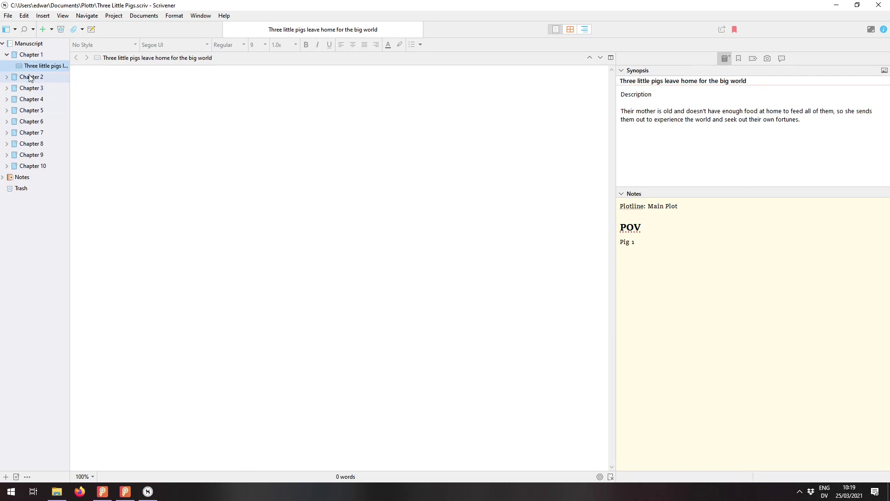
pyautogui.click(32, 77)
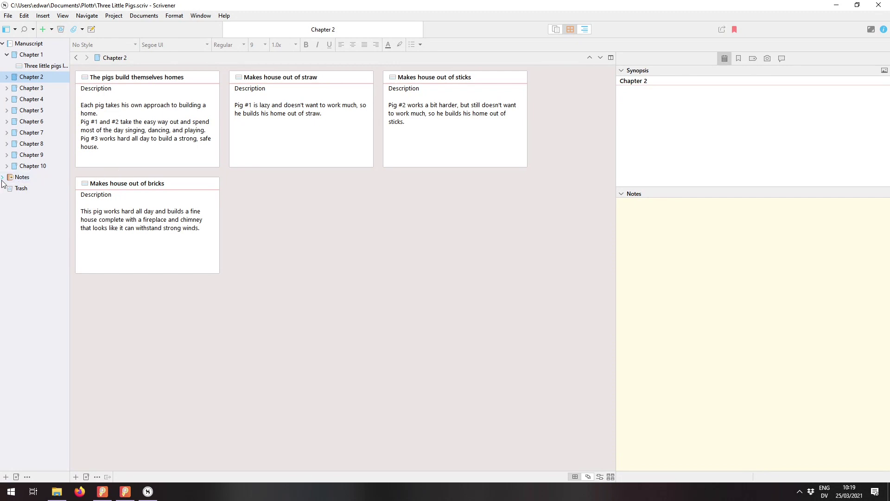
# Browse the exported Notes, Characters and Places folders, then return to Plottr
pyautogui.click(32, 188)
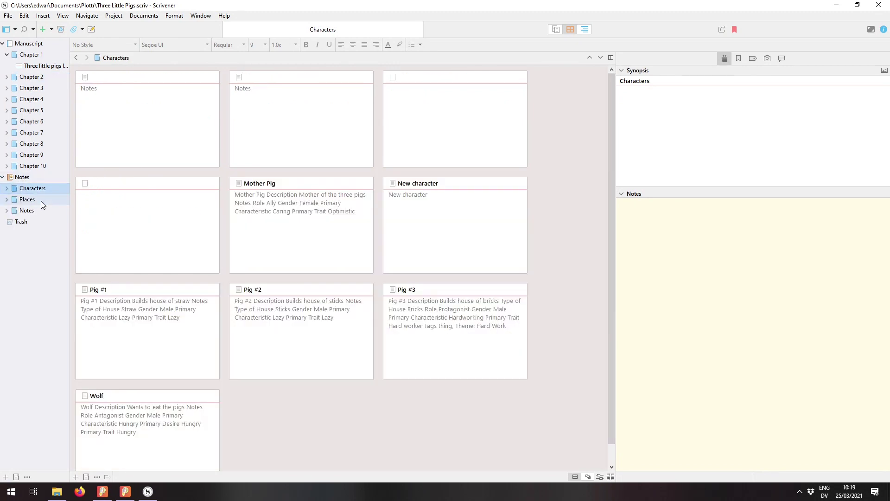
pyautogui.click(6, 188)
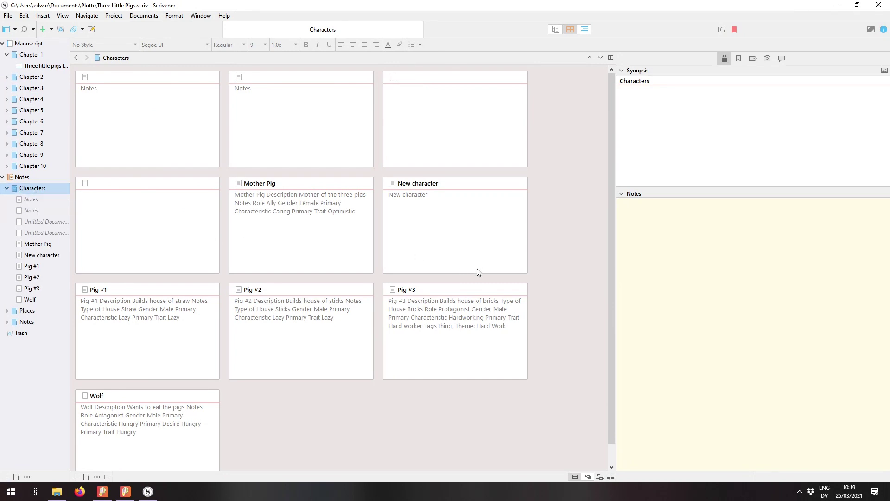
pyautogui.click(27, 311)
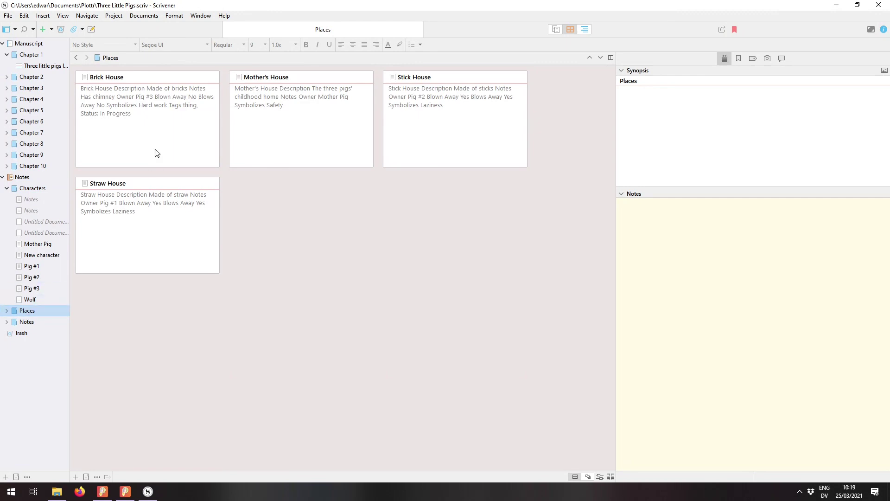
pyautogui.click(31, 287)
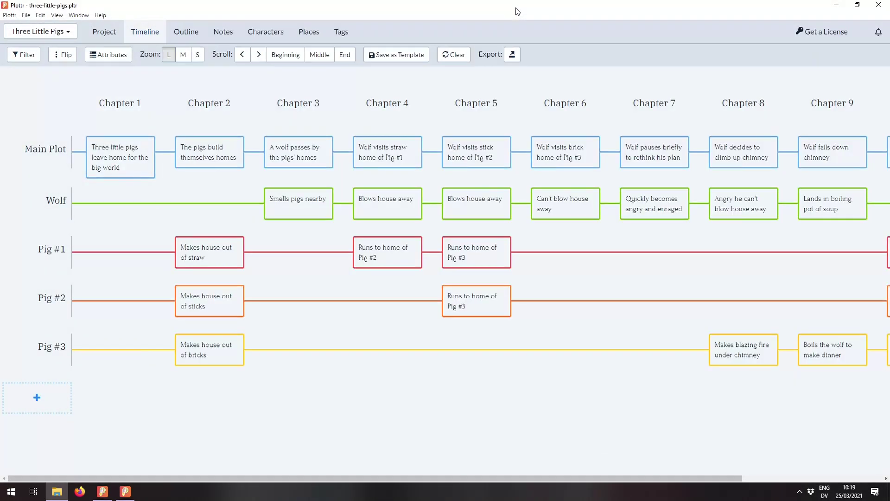
# Review the advanced export checkboxes and keep 'Save these settings across projects' on
pyautogui.click(511, 55)
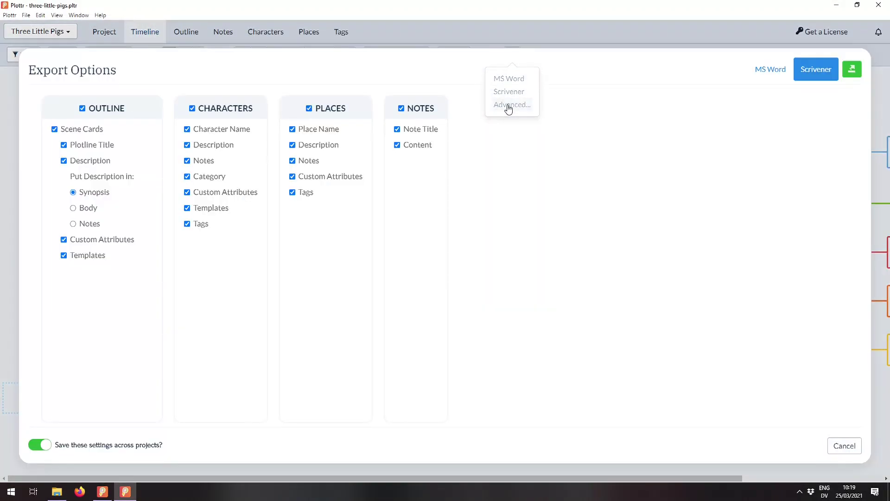
pyautogui.click(188, 381)
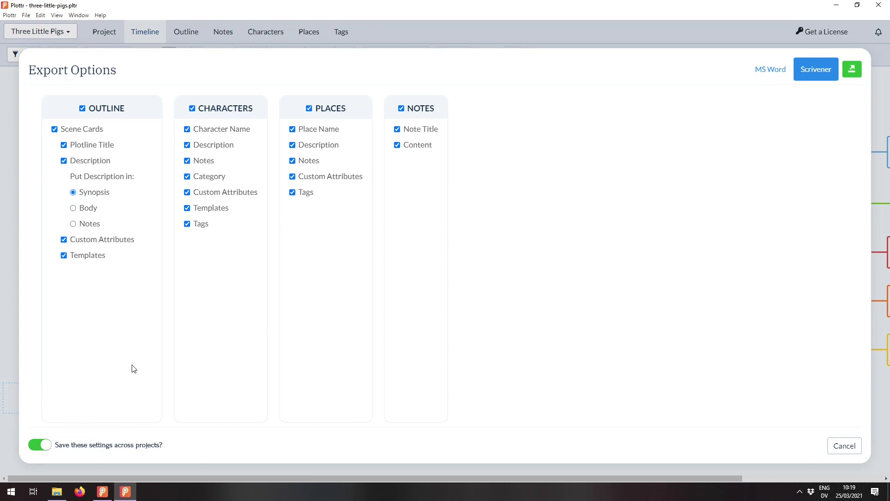
pyautogui.moveTo(176, 170)
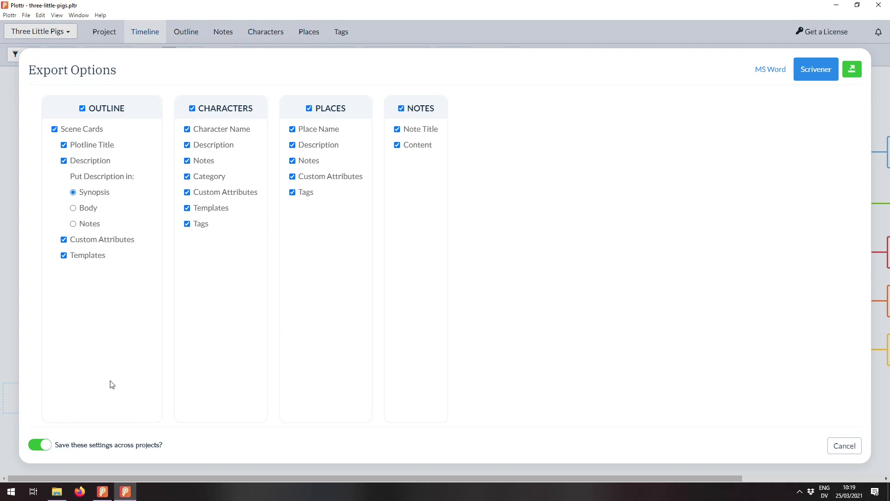
pyautogui.moveTo(107, 389)
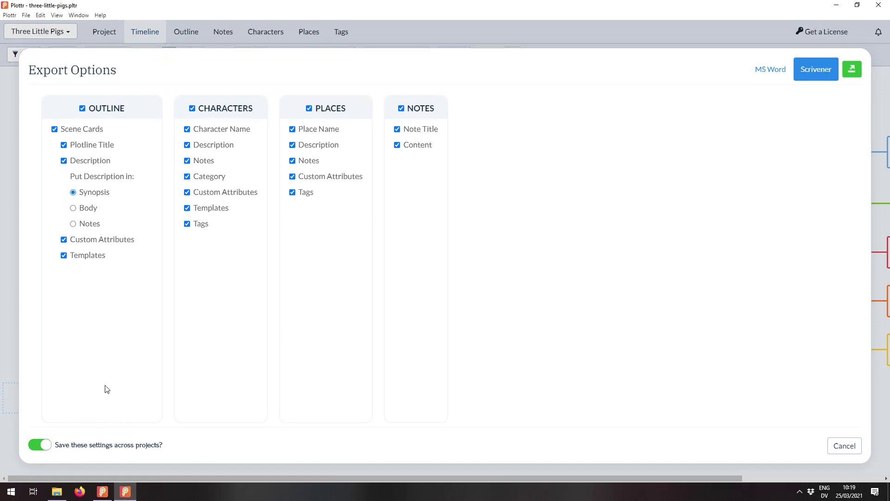
pyautogui.moveTo(251, 173)
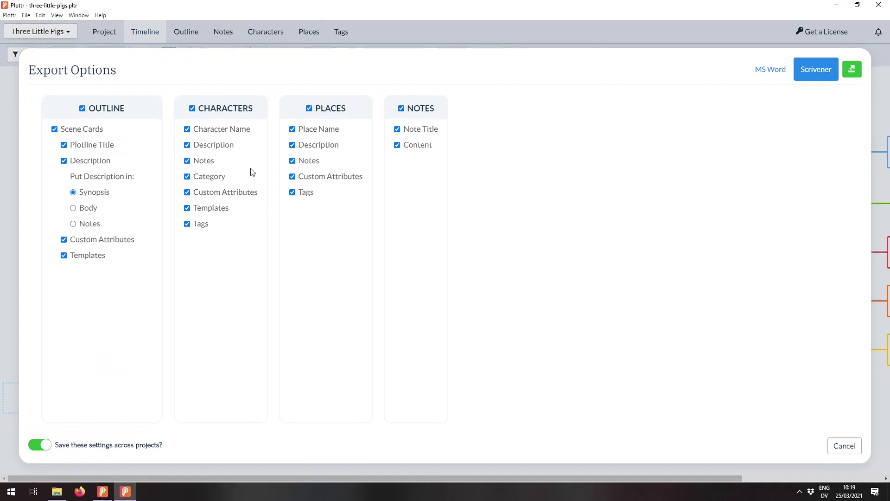
pyautogui.click(39, 444)
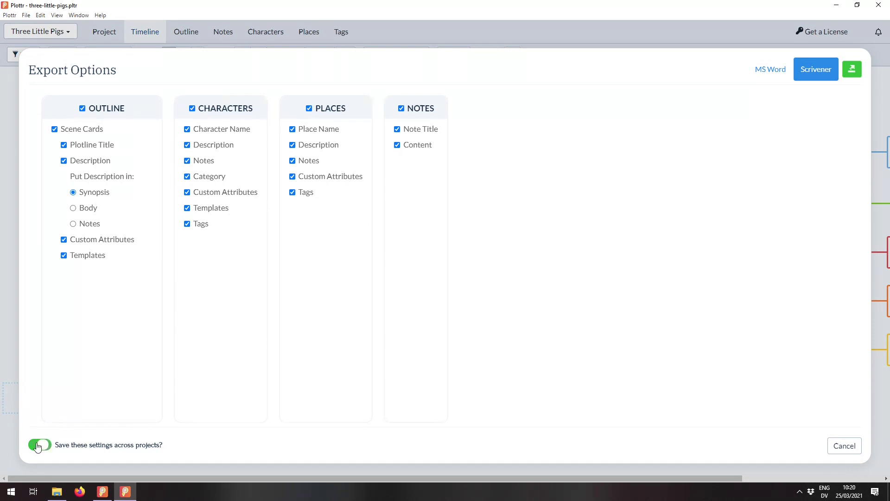
pyautogui.click(39, 444)
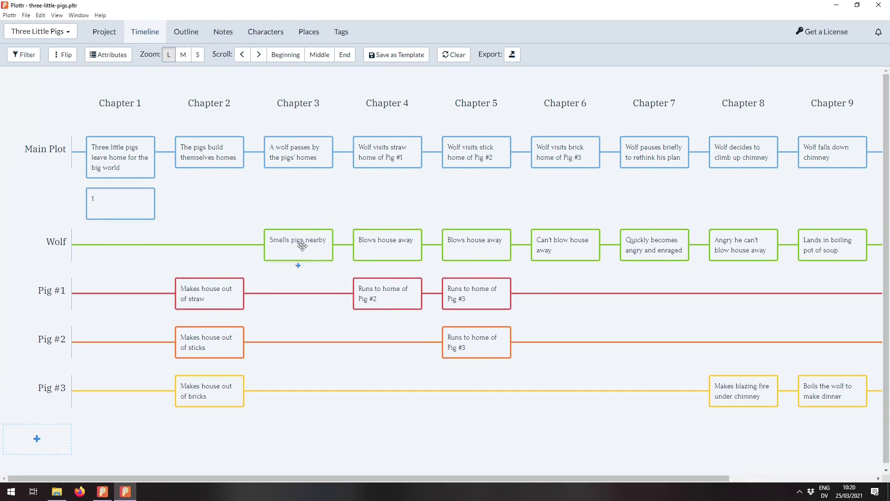
# Add a second scene to the Wolf line in Chapter 3 so it stacks as 2 Scenes
pyautogui.click(297, 266)
pyautogui.write('2')
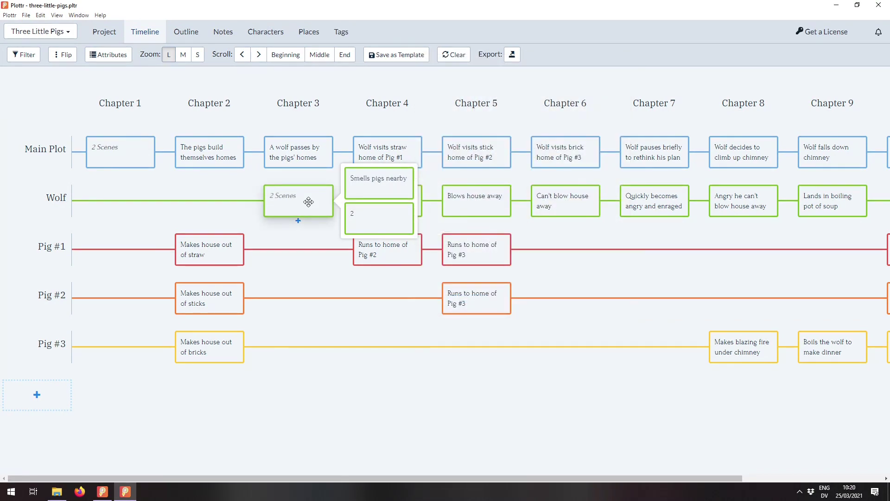
pyautogui.moveTo(153, 183)
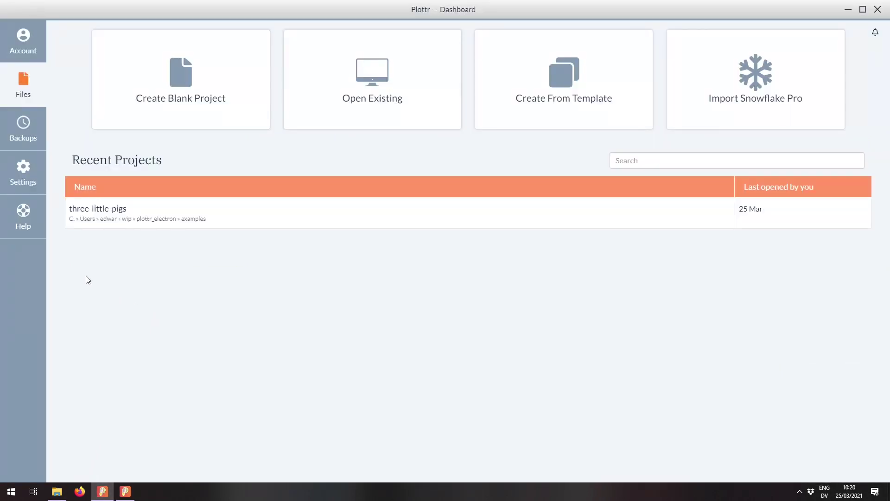
pyautogui.moveTo(30, 267)
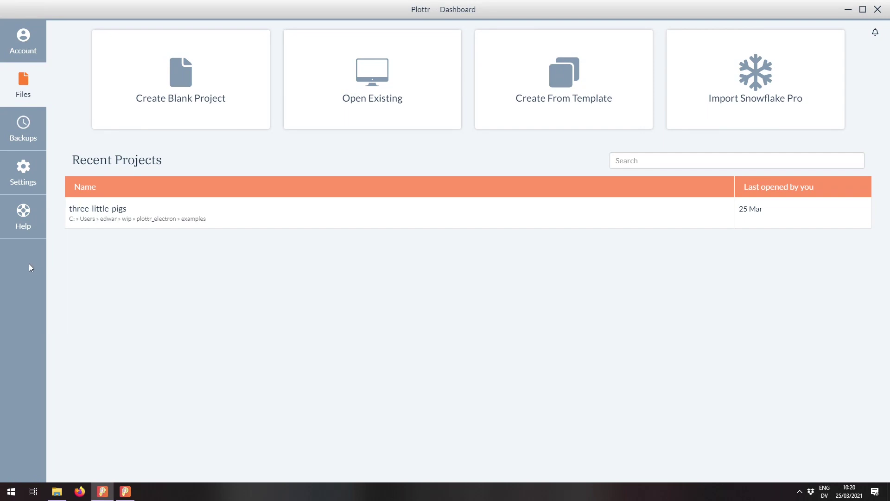